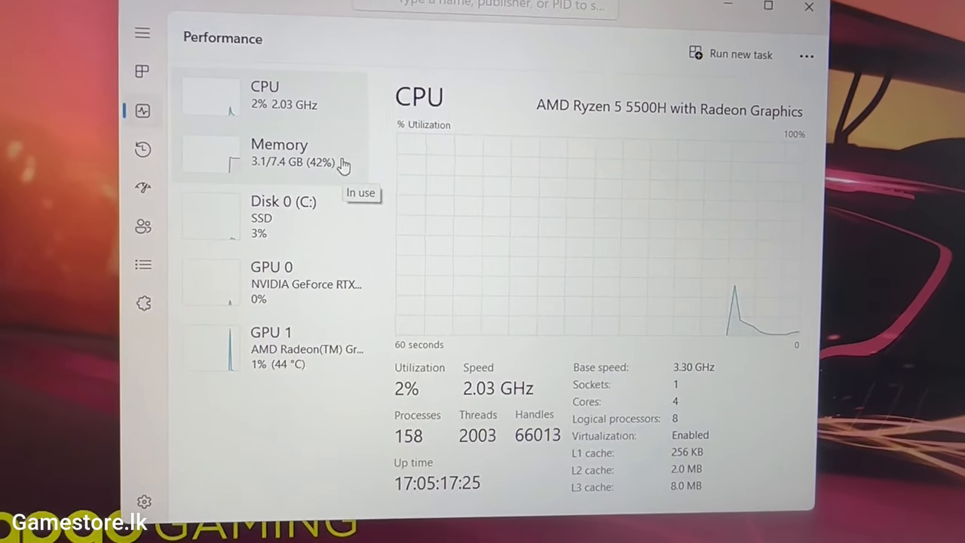
- View the Memory, Disk 0 (C:) and GPU 0 performance pages, scrolling the GPU details
left_click(279, 151)
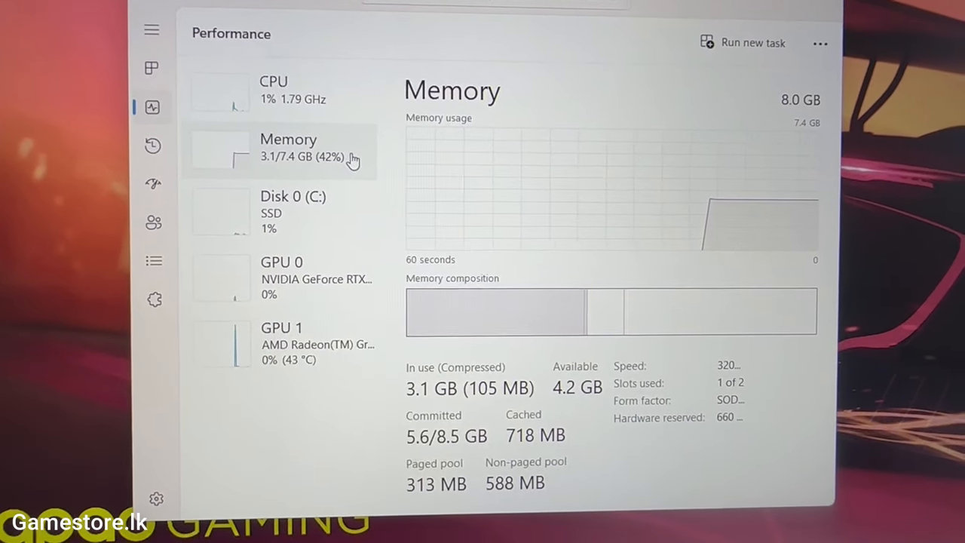
left_click(303, 207)
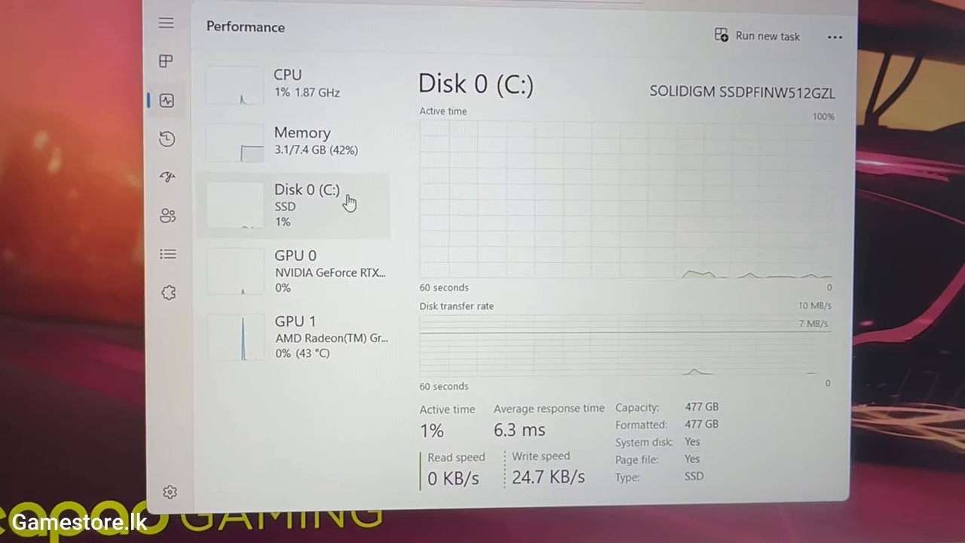
left_click(309, 271)
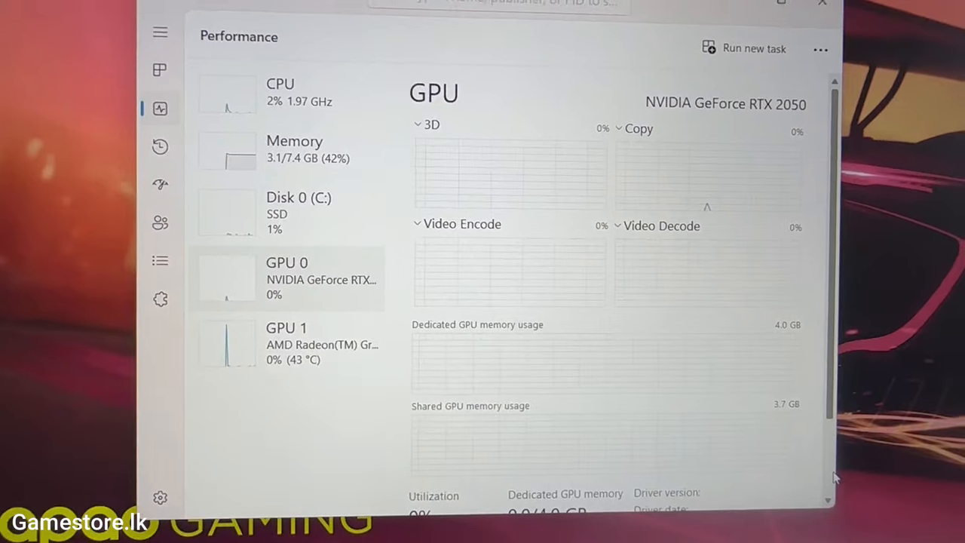
scroll("down", 3)
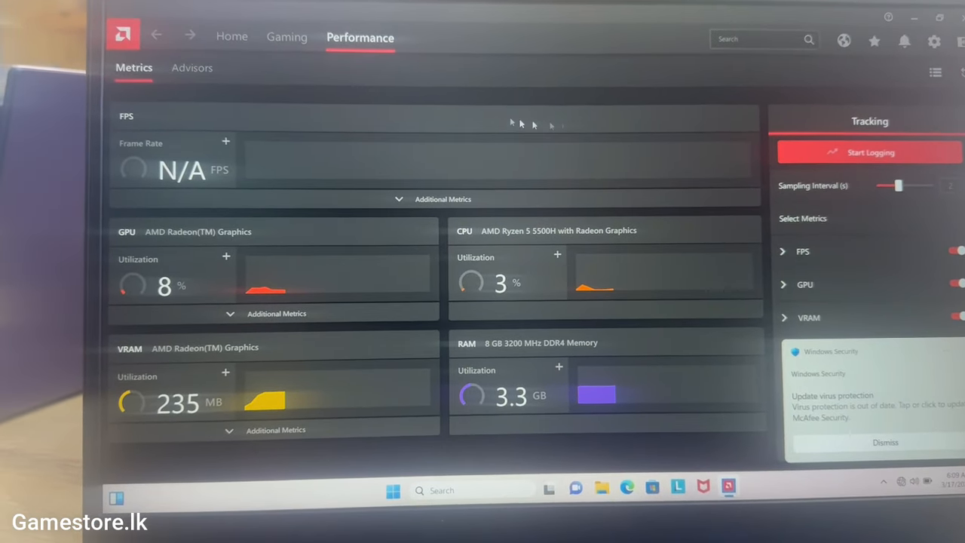
- Visit AMD Software's Gaming and Home pages, then return to Performance
left_click(287, 36)
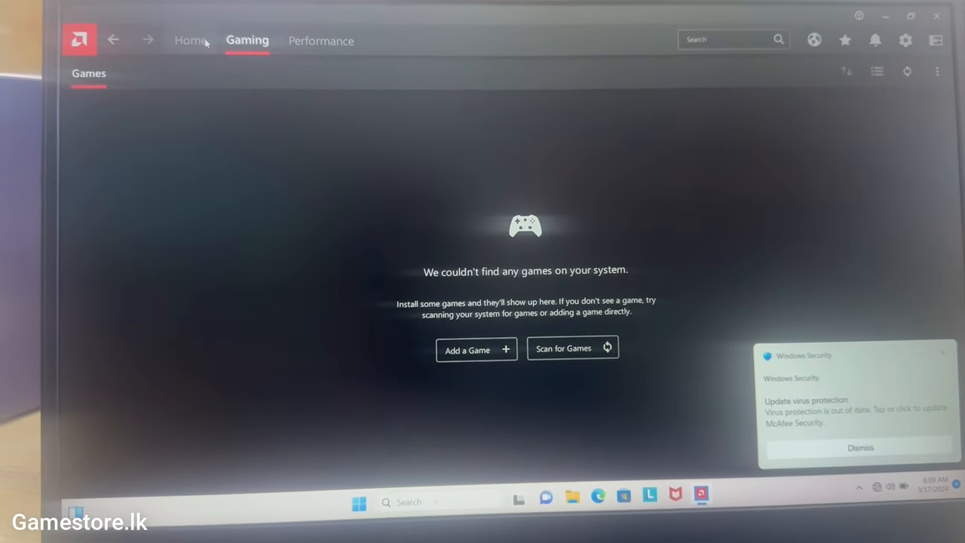
left_click(187, 41)
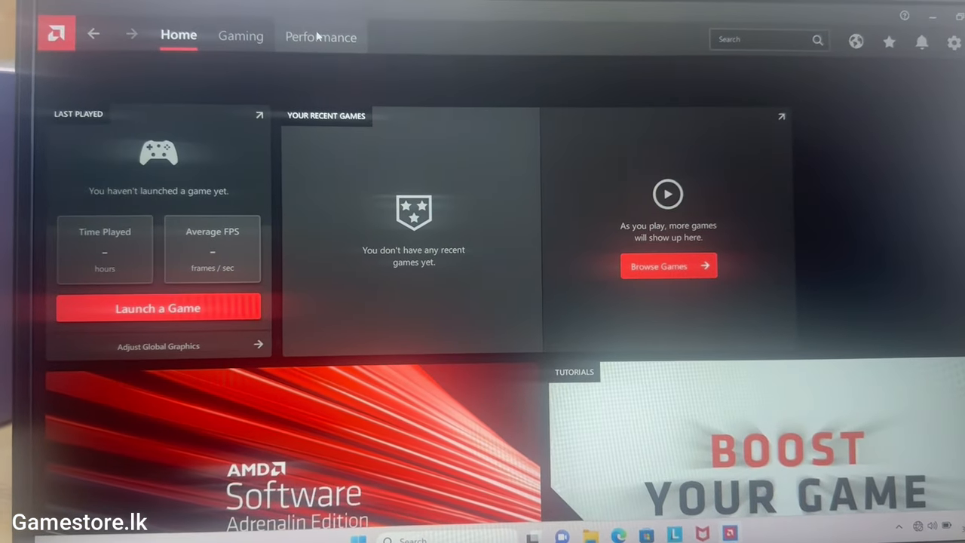
left_click(320, 36)
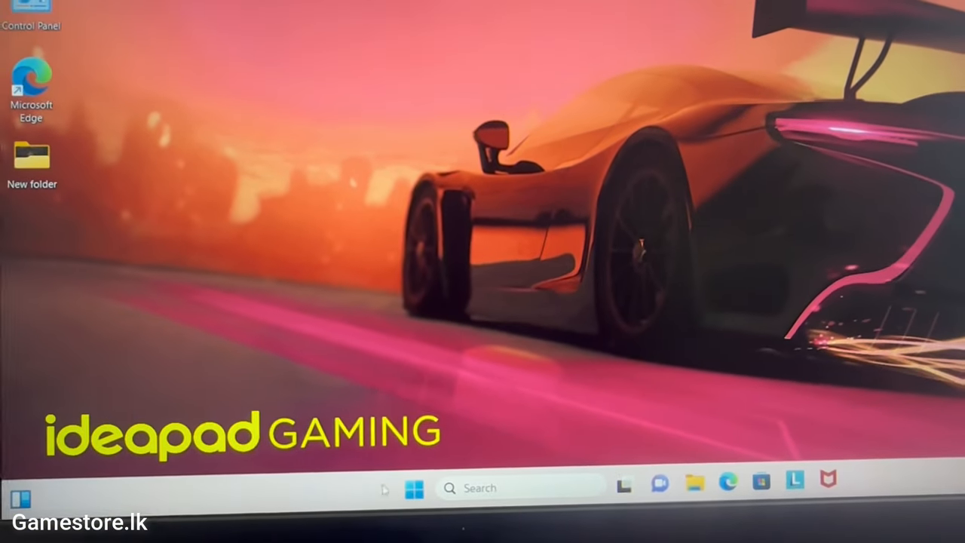
- Shut down the laptop via the Start menu power button
left_click(414, 488)
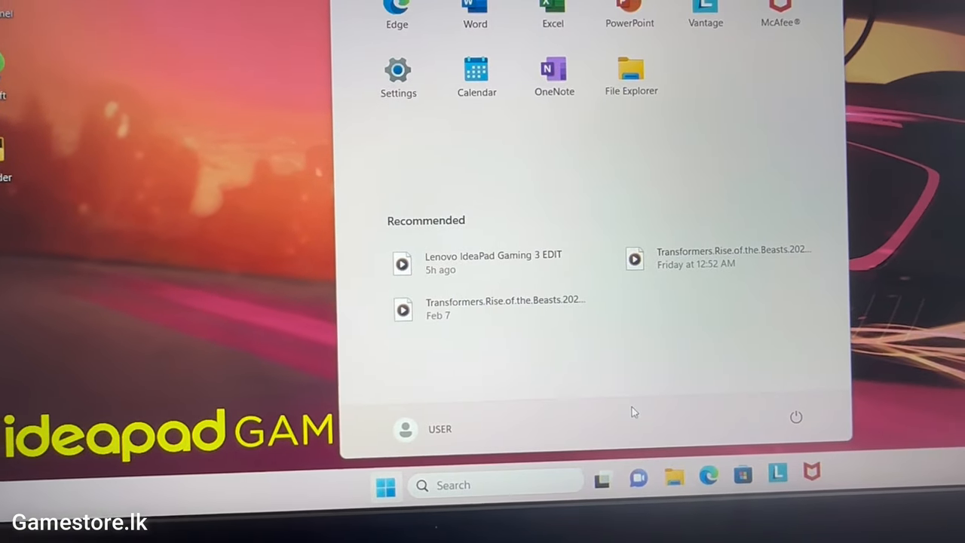
left_click(796, 416)
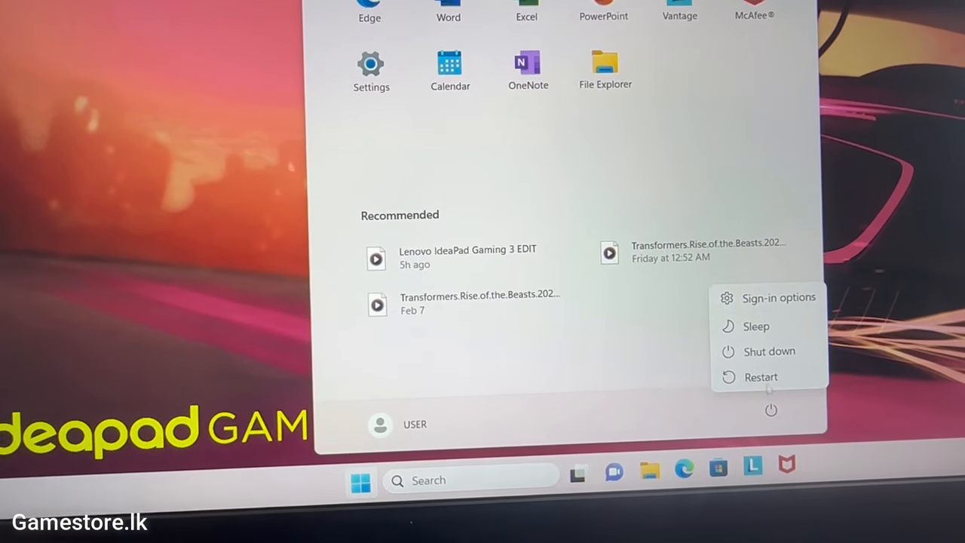
left_click(769, 351)
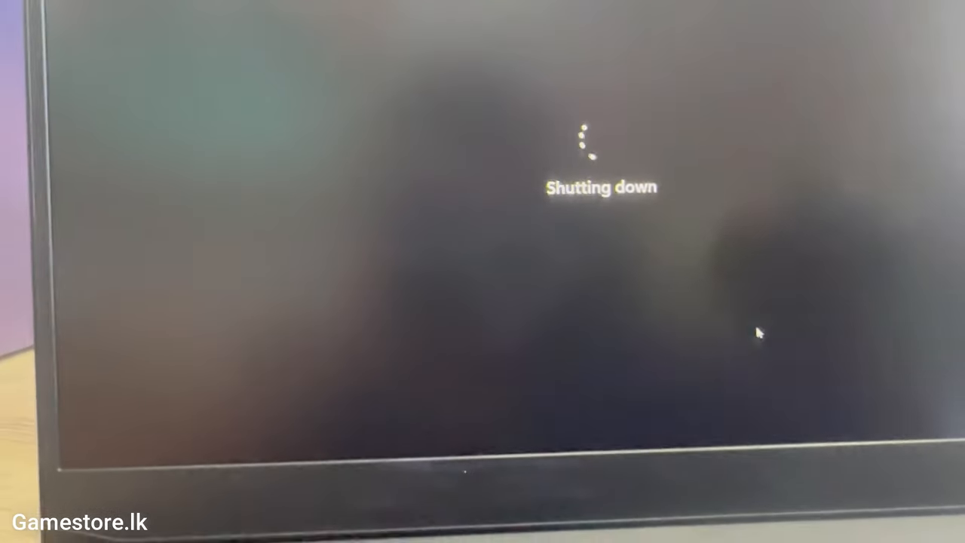